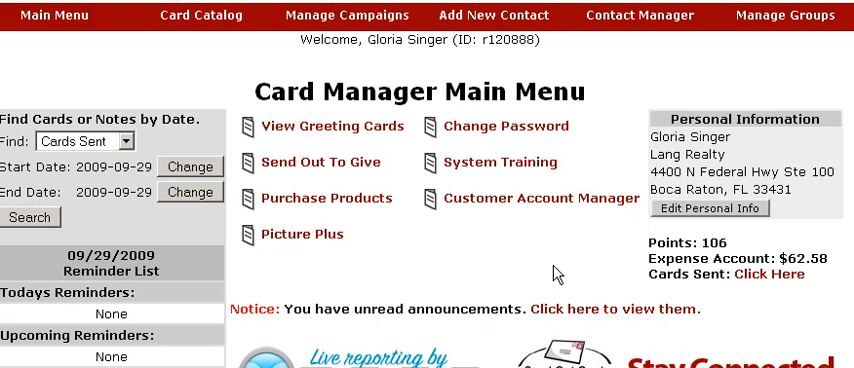
{"action": "mouse_move", "coordinate": [588, 260]}
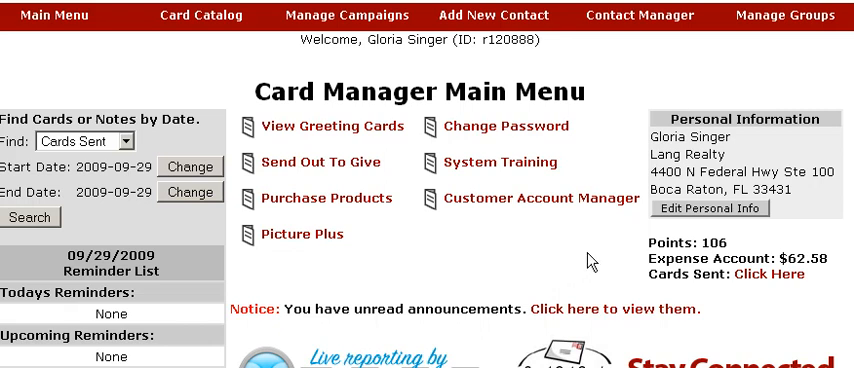
{"action": "mouse_move", "coordinate": [392, 230]}
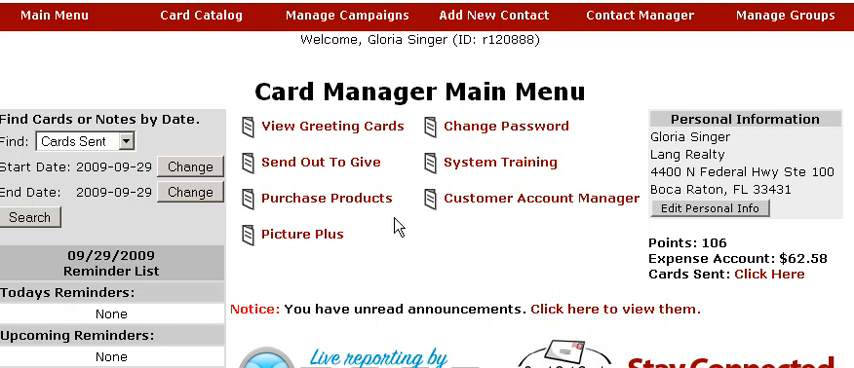
{"action": "mouse_move", "coordinate": [400, 118]}
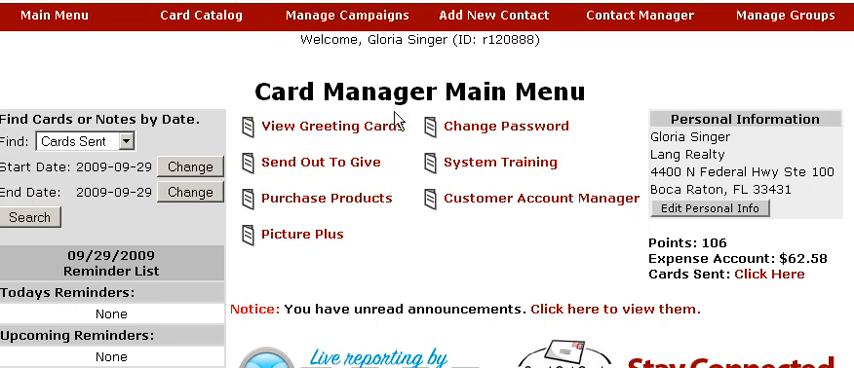
{"action": "mouse_move", "coordinate": [392, 76]}
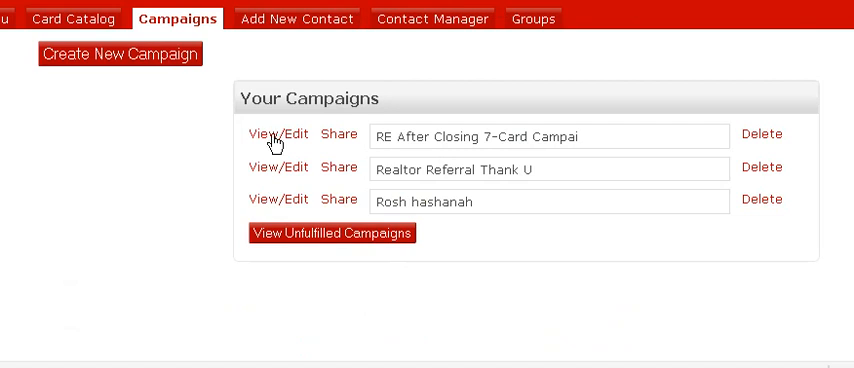
{"action": "mouse_move", "coordinate": [338, 140]}
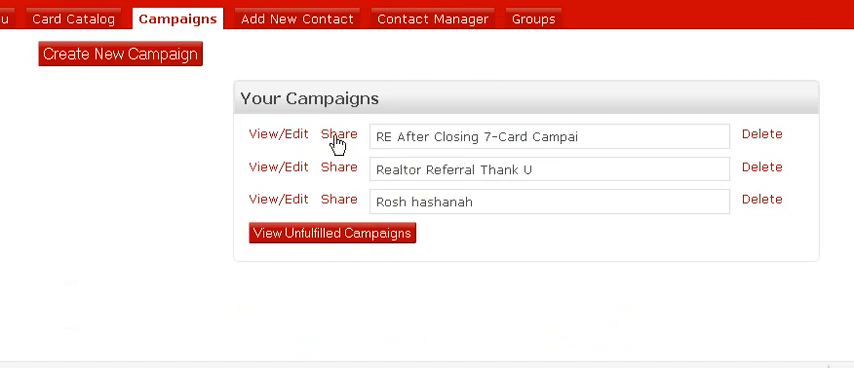
{"action": "mouse_move", "coordinate": [278, 136]}
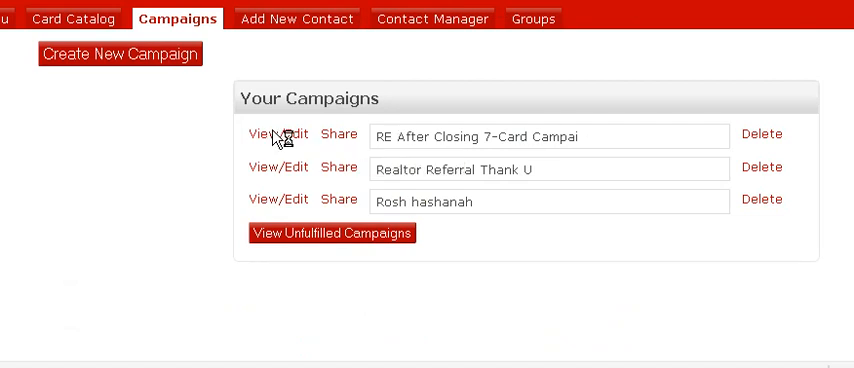
- Open the RE After Closing 7-Card campaign for editing from Your Campaigns
{"action": "left_click", "coordinate": [276, 134]}
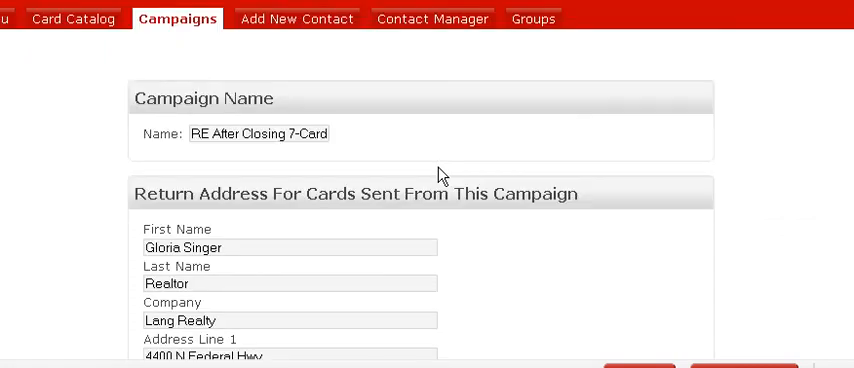
- Scroll past the return address to the campaign's Cards section
{"action": "scroll", "scroll_direction": "down", "scroll_amount": 3}
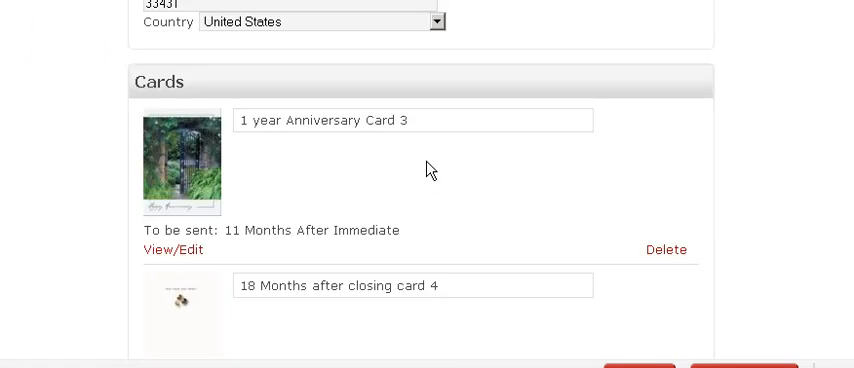
{"action": "mouse_move", "coordinate": [190, 164]}
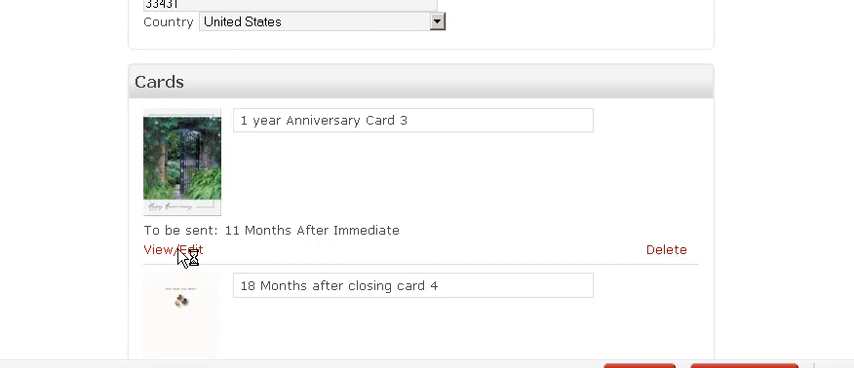
- Open 1 year Anniversary Card 3 on its Edit Campaign Card page
{"action": "left_click", "coordinate": [168, 250]}
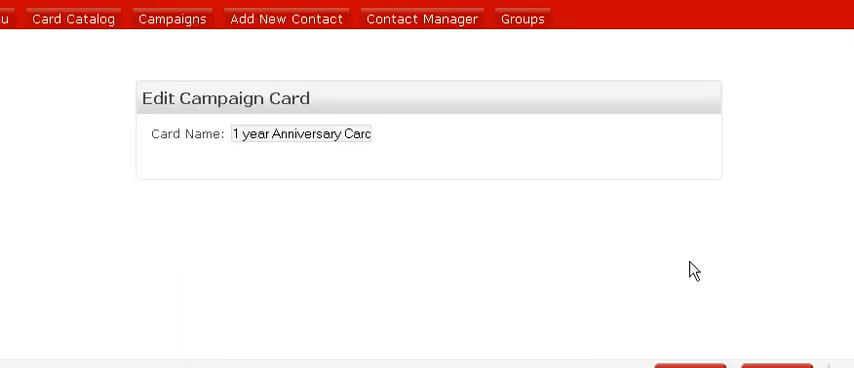
{"action": "mouse_move", "coordinate": [792, 252]}
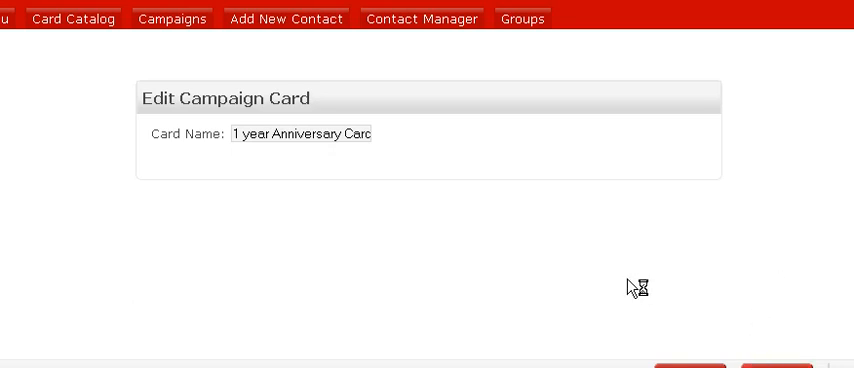
{"action": "mouse_move", "coordinate": [790, 284]}
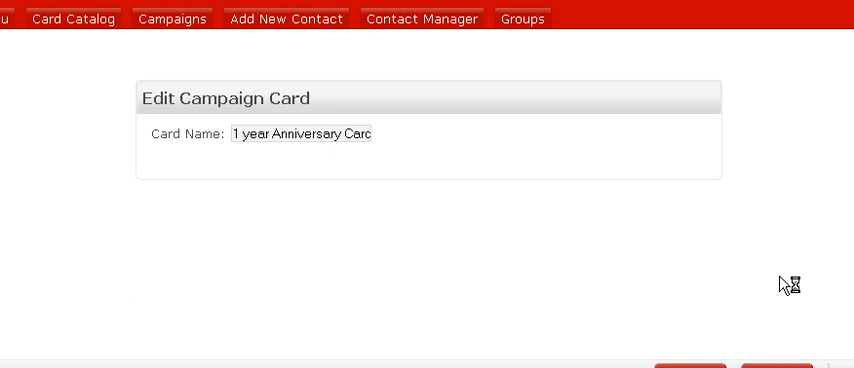
{"action": "mouse_move", "coordinate": [714, 268]}
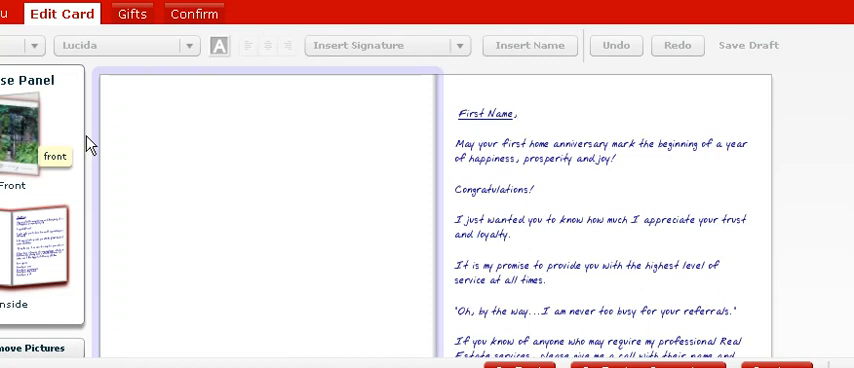
{"action": "mouse_move", "coordinate": [32, 88]}
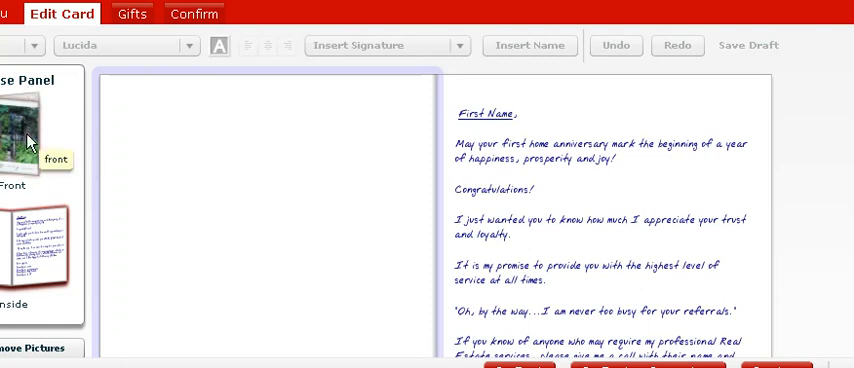
- Preview the anniversary card's front picture and inside message panels
{"action": "left_click", "coordinate": [24, 120]}
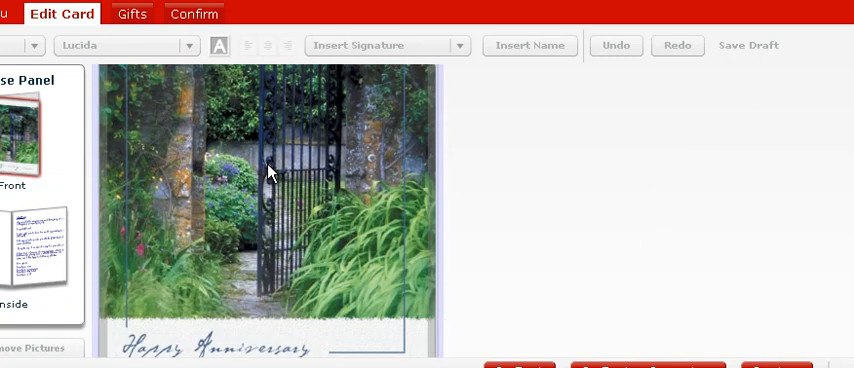
{"action": "left_click", "coordinate": [36, 250]}
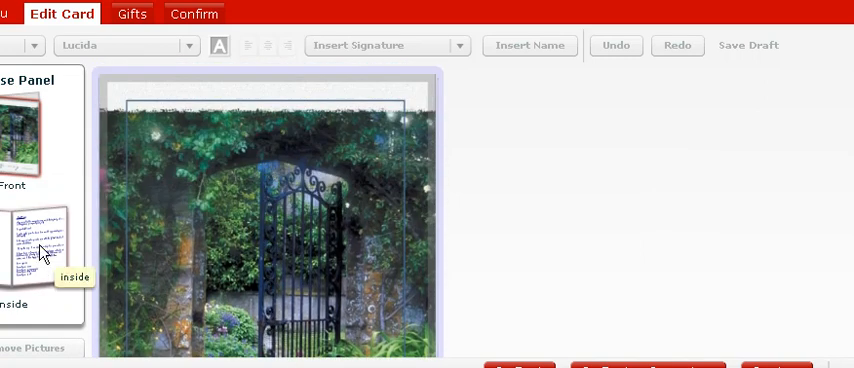
{"action": "left_click", "coordinate": [40, 244]}
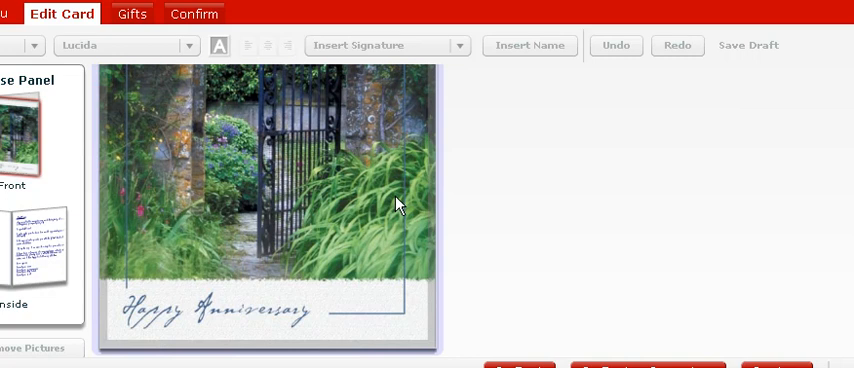
{"action": "mouse_move", "coordinate": [456, 198]}
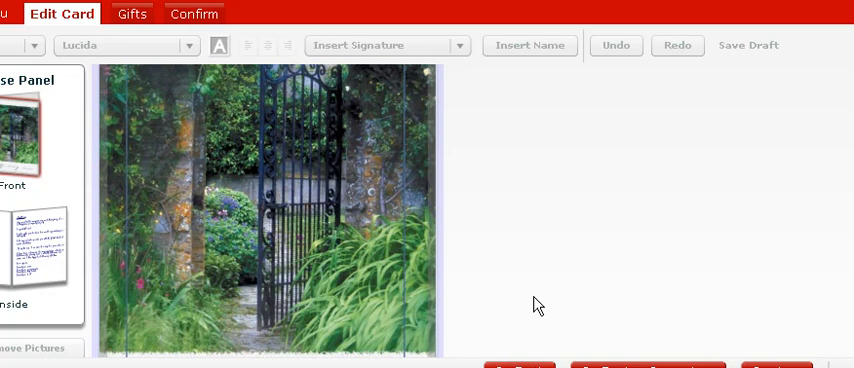
{"action": "mouse_move", "coordinate": [492, 276]}
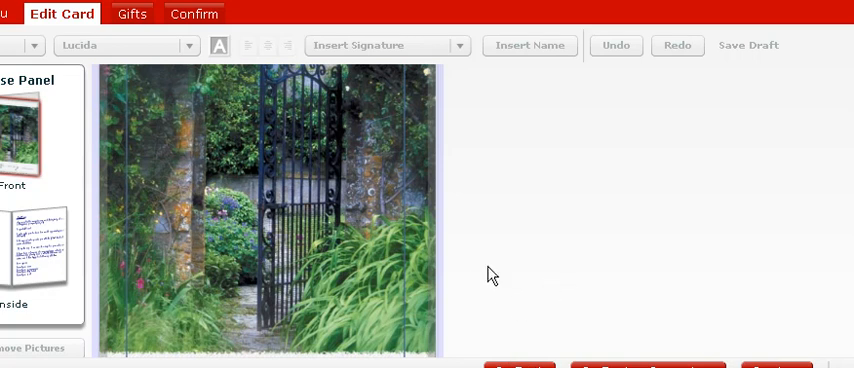
- Return to Your Campaigns and reopen the RE After Closing 7-Card campaign
{"action": "left_click", "coordinate": [12, 18]}
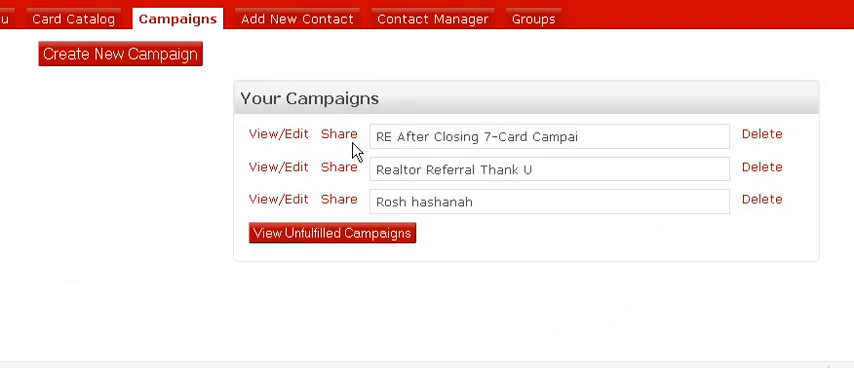
{"action": "mouse_move", "coordinate": [280, 138]}
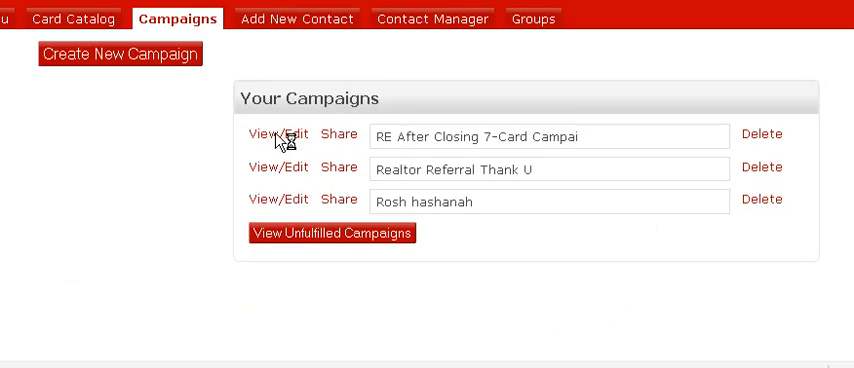
{"action": "left_click", "coordinate": [276, 136]}
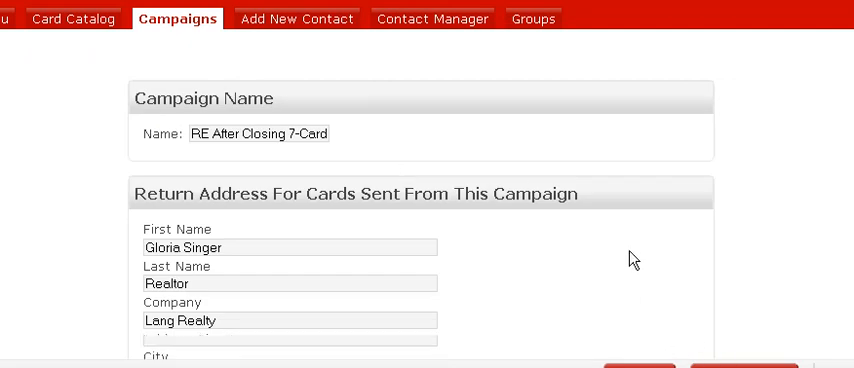
- Open 2 years after closing card 5 from the campaign's Cards list
{"action": "scroll", "scroll_direction": "down", "scroll_amount": 3}
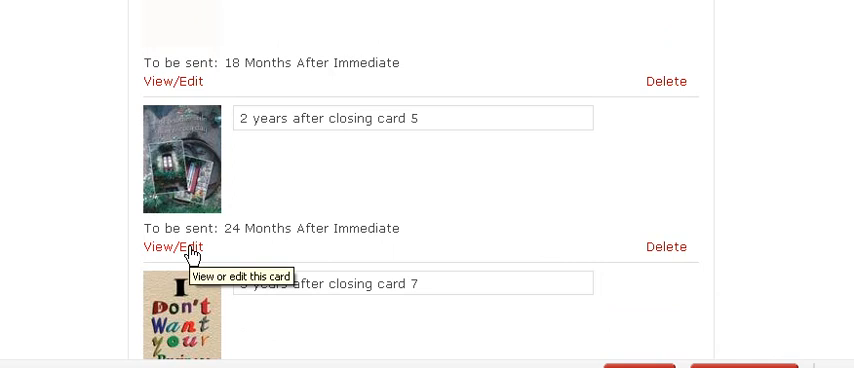
{"action": "left_click", "coordinate": [172, 248]}
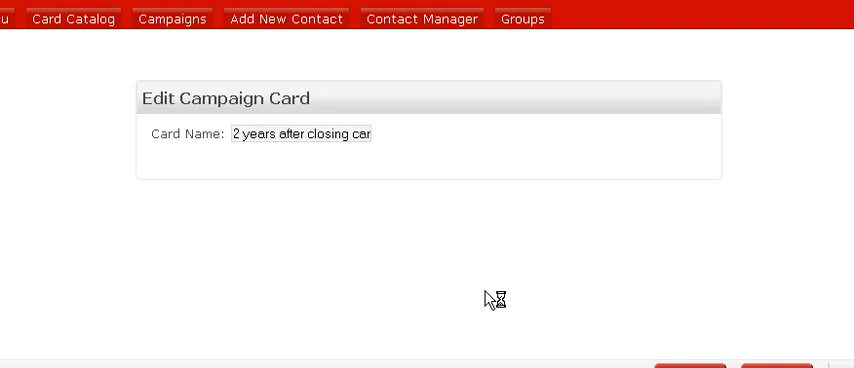
{"action": "mouse_move", "coordinate": [258, 264]}
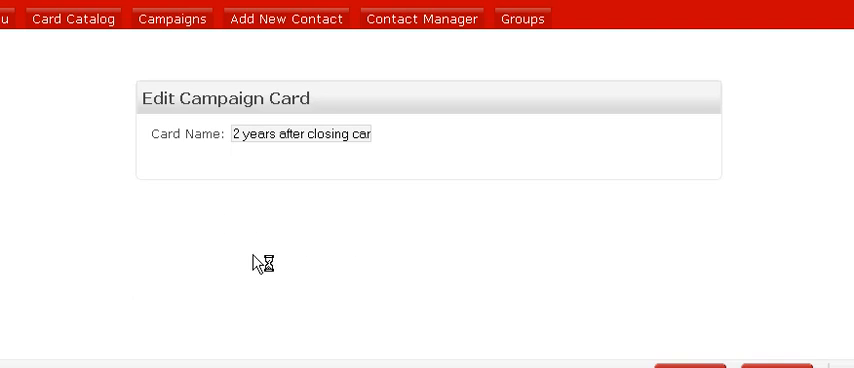
{"action": "mouse_move", "coordinate": [66, 216]}
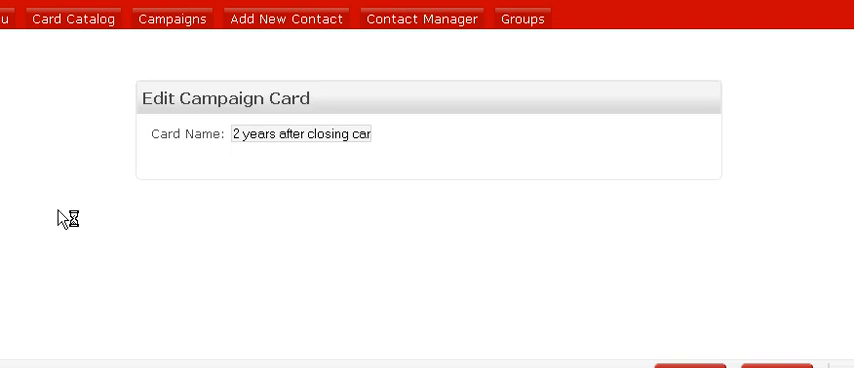